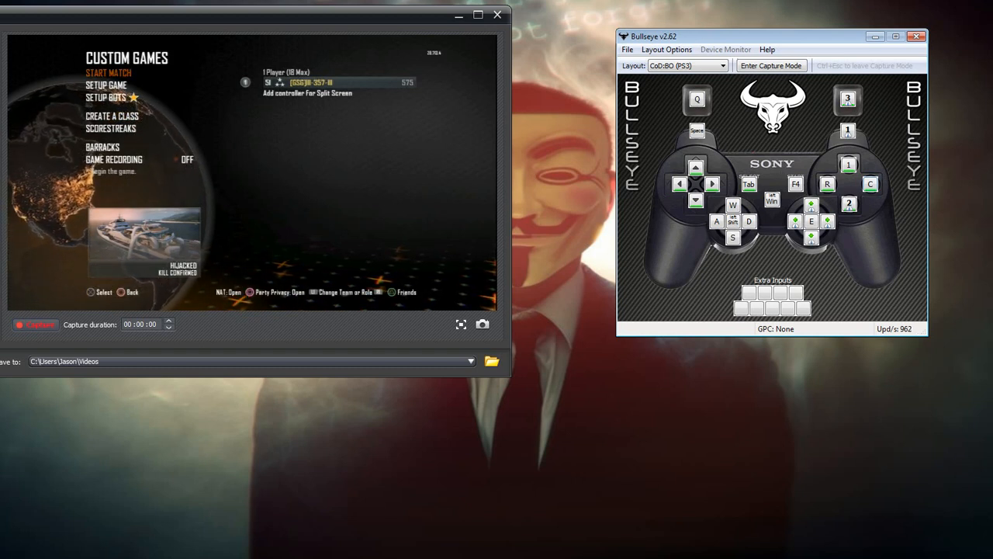
{"action": "mouse_move", "coordinate": [696, 200]}
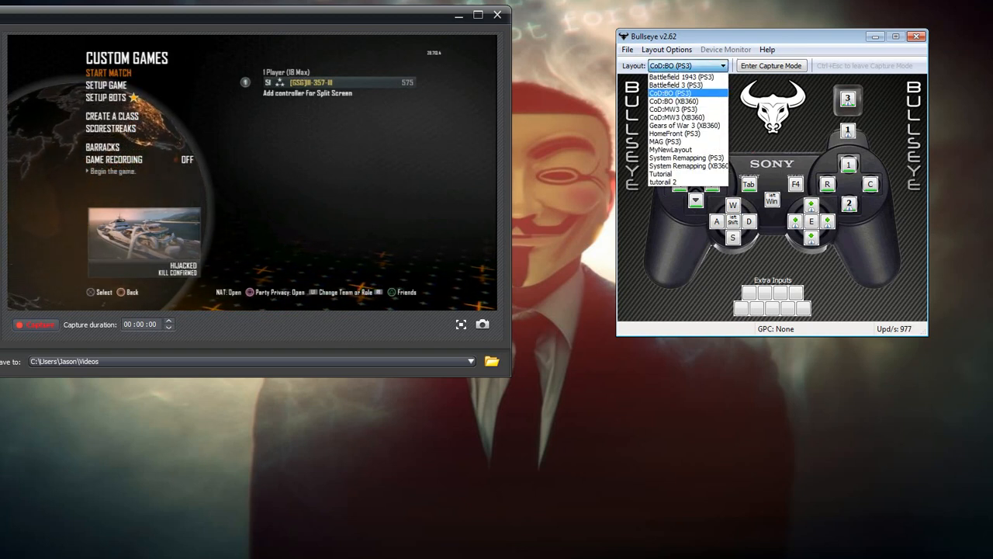
Step: Load the tutorial 2 layout, then switch back to the CoD:BO (PS3) layout
{"action": "left_click", "coordinate": [669, 94]}
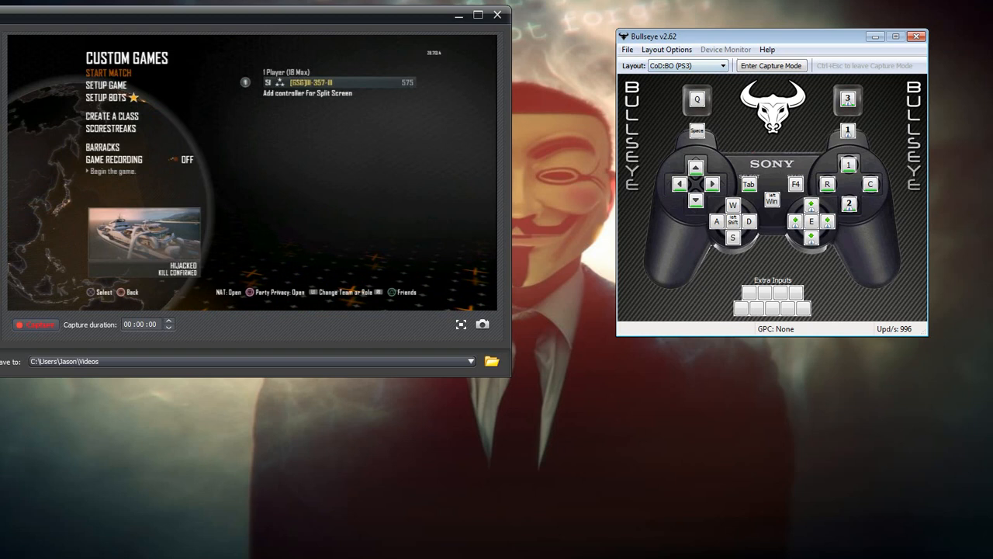
{"action": "left_click", "coordinate": [627, 49]}
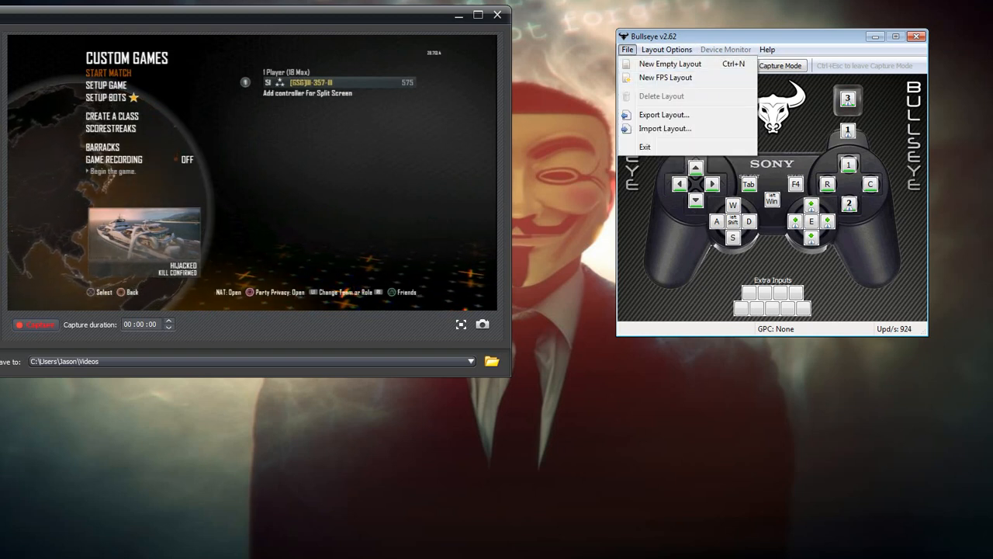
{"action": "left_click", "coordinate": [687, 65]}
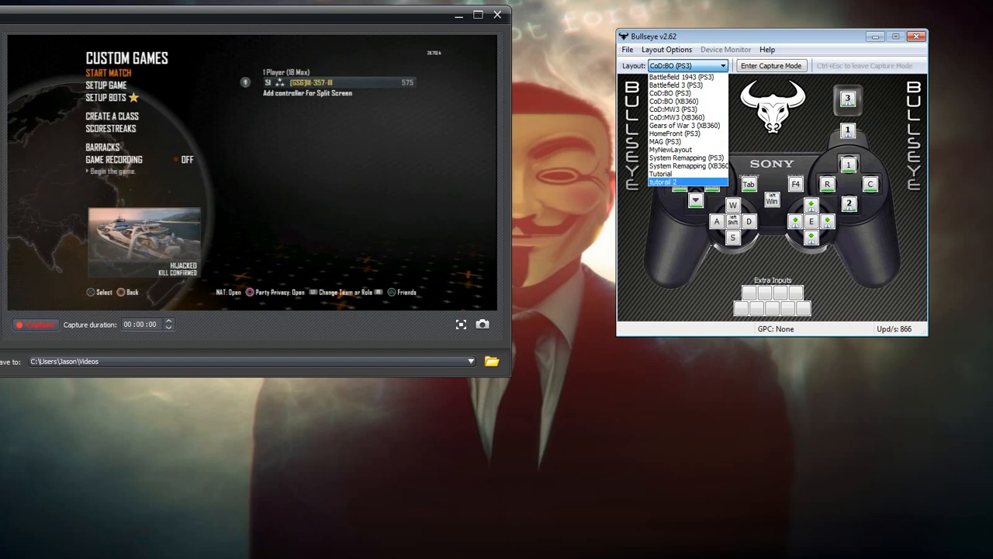
{"action": "left_click", "coordinate": [663, 182]}
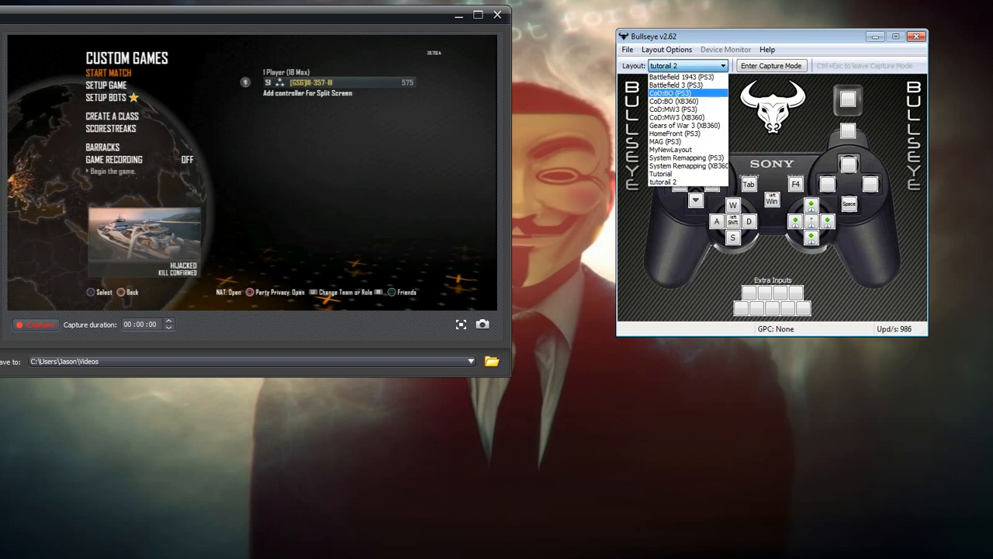
{"action": "left_click", "coordinate": [671, 93]}
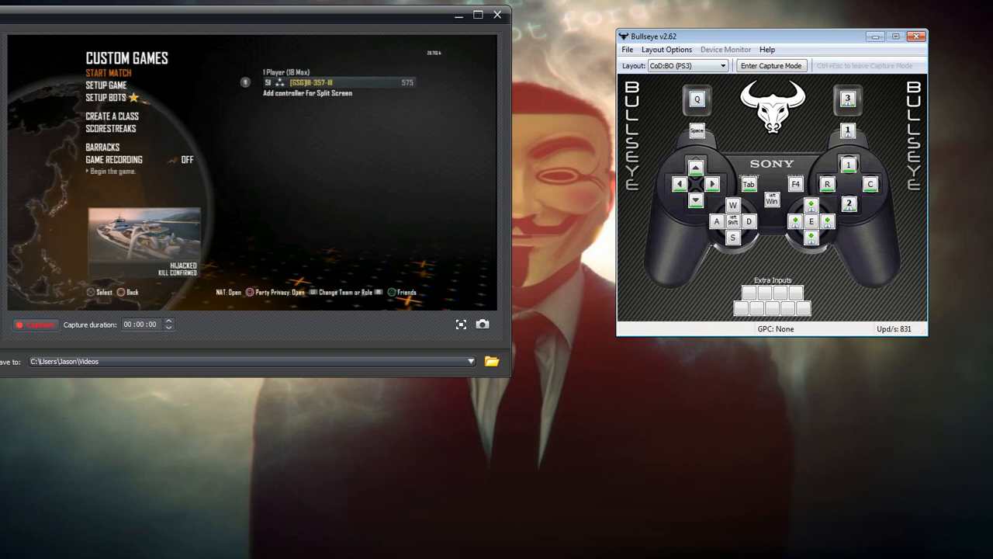
Step: Use the Layout Options menu and Enter Capture Mode while playing the match
{"action": "left_click", "coordinate": [667, 49]}
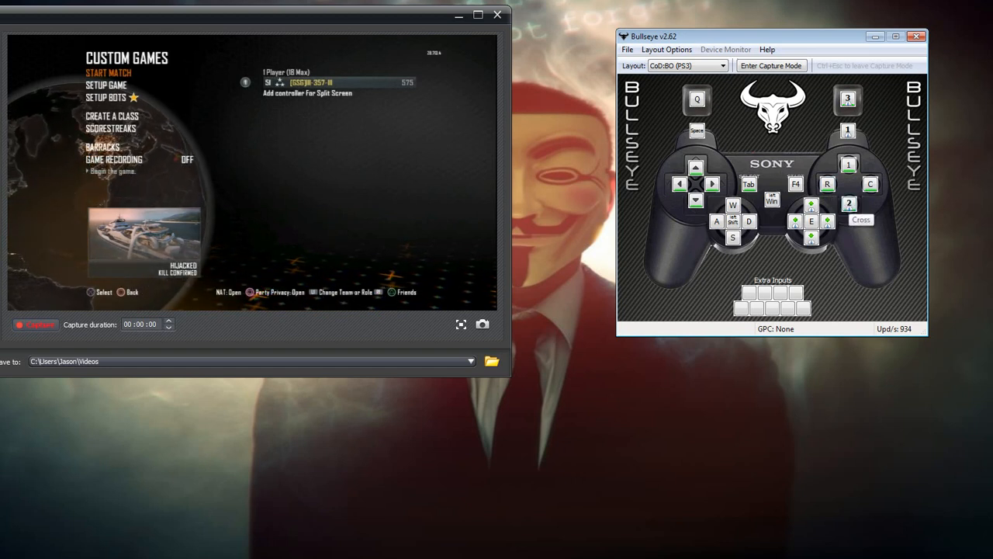
{"action": "left_click", "coordinate": [108, 72]}
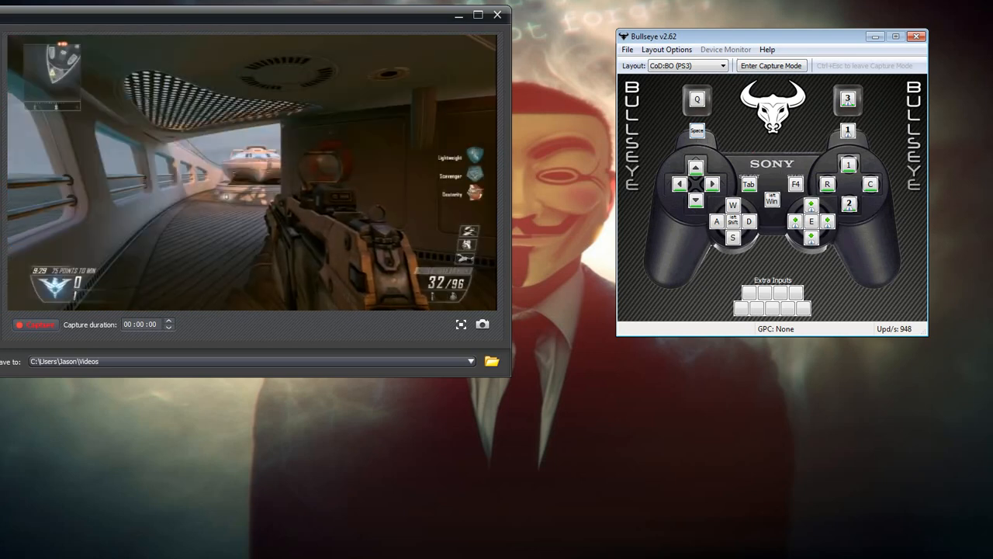
{"action": "left_click", "coordinate": [771, 66]}
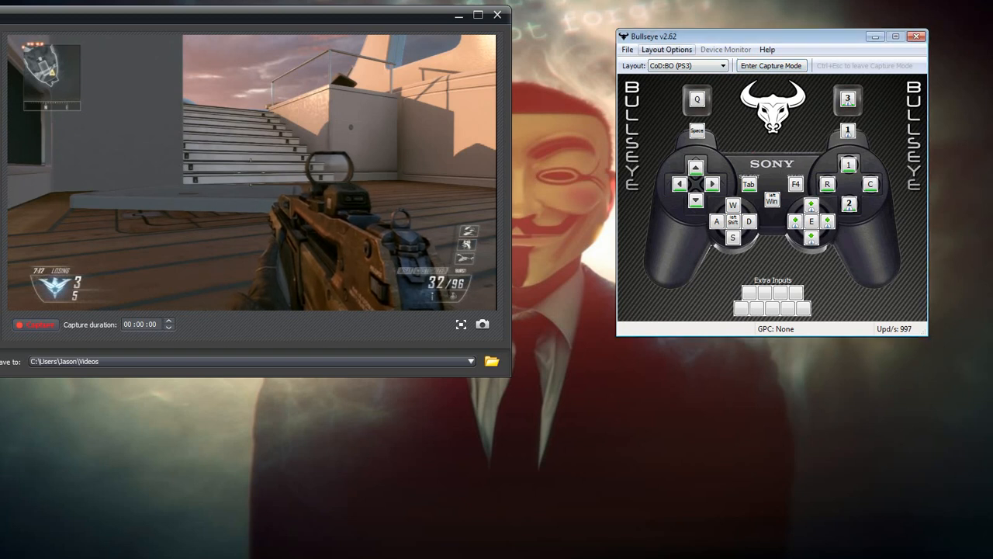
{"action": "left_click", "coordinate": [666, 49]}
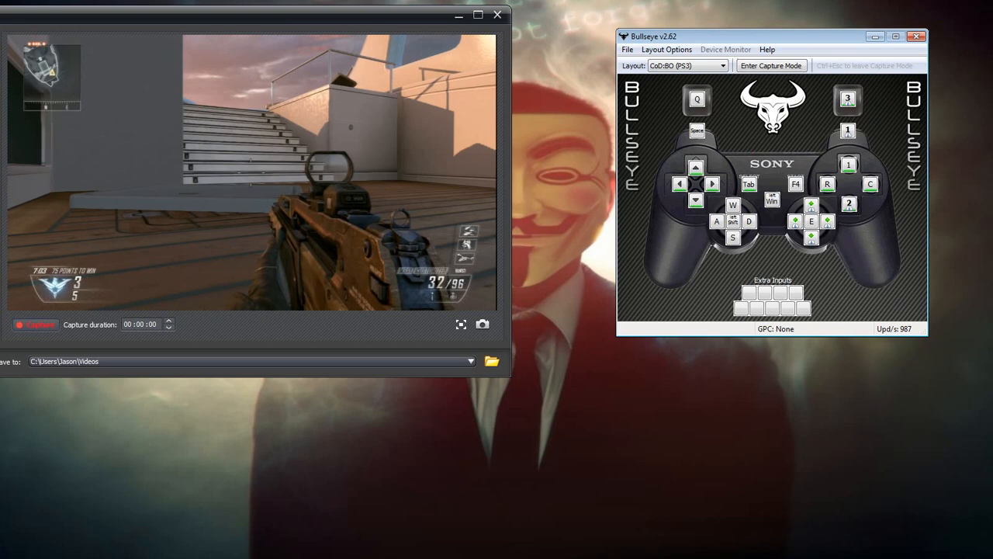
Step: Set the CoD:BO (PS3) layout's Mouse DPI to 800 and confirm
{"action": "left_click", "coordinate": [666, 49]}
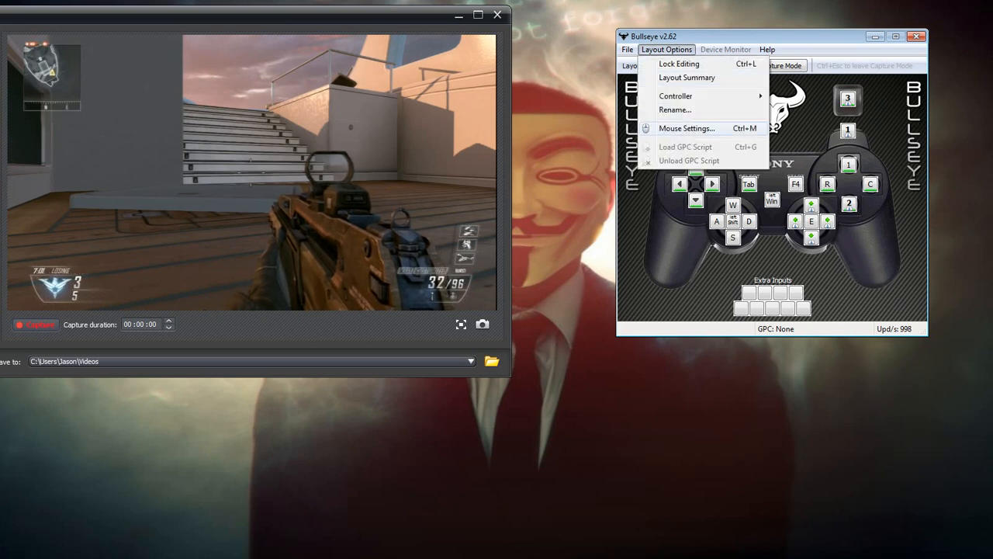
{"action": "left_click", "coordinate": [686, 128]}
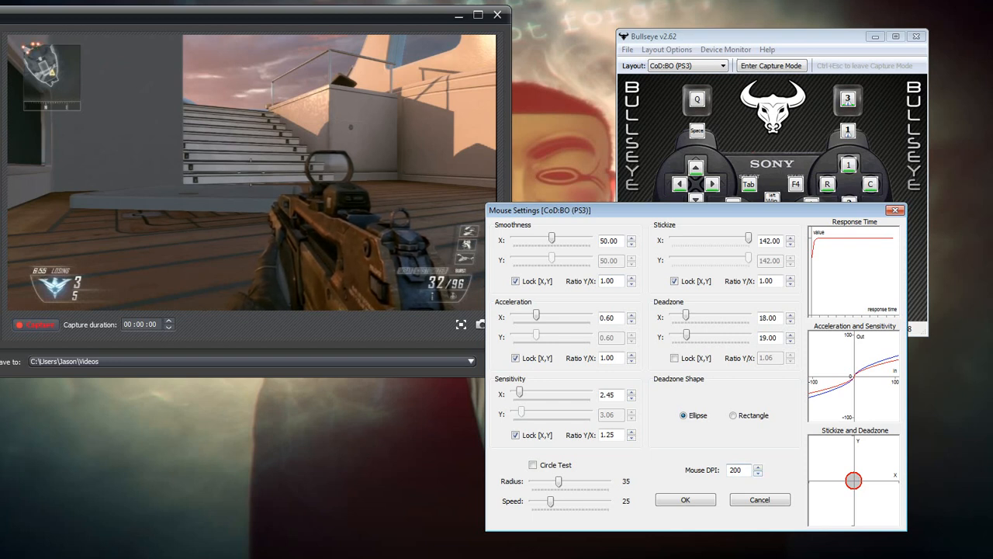
{"action": "triple_click", "coordinate": [736, 471]}
{"action": "type", "text": "800"}
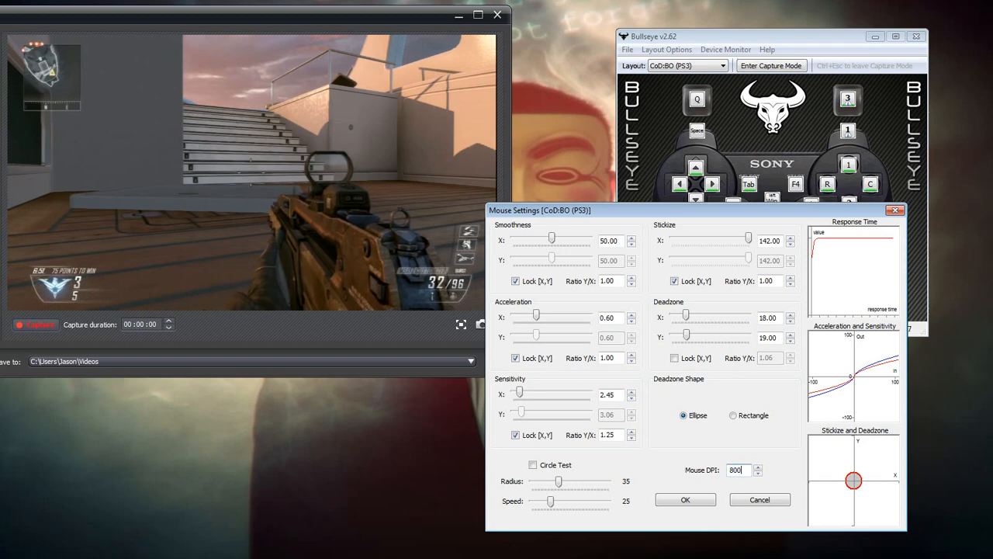
{"action": "left_click", "coordinate": [685, 499]}
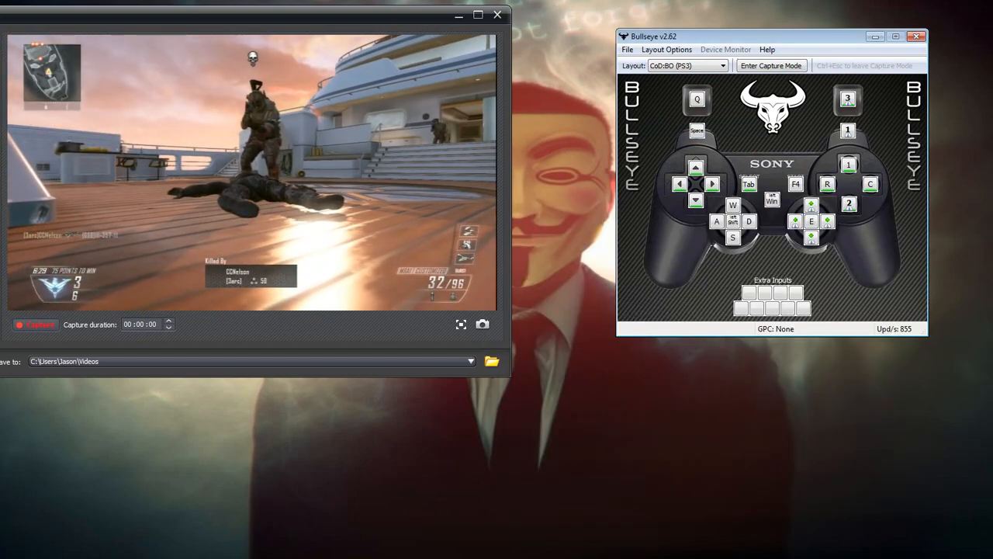
Step: Capture input to play the match, then bring up the Layout Options list
{"action": "left_click", "coordinate": [770, 65]}
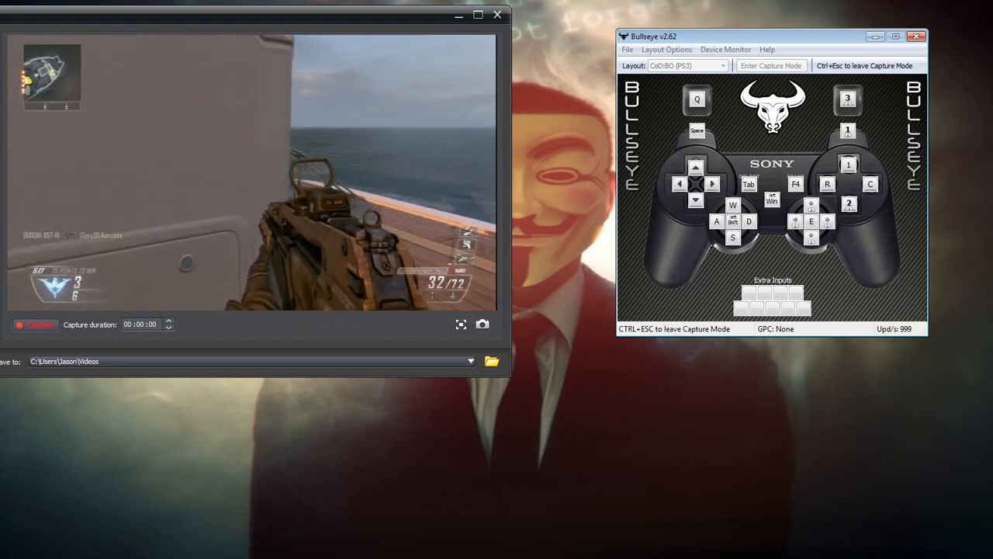
{"action": "left_click", "coordinate": [666, 49]}
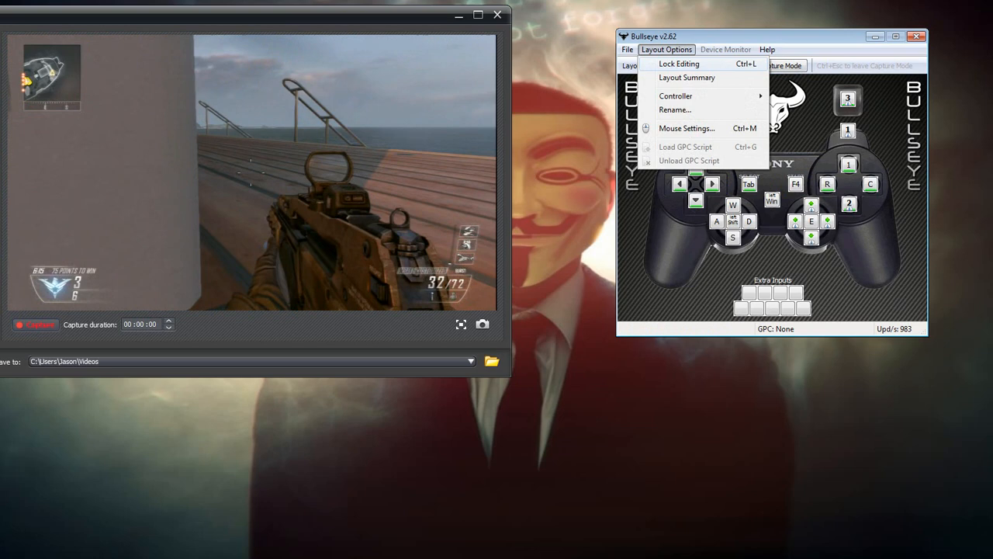
Step: Close the mouse settings, browse Help, then reopen mouse settings showing DPI 200
{"action": "left_click", "coordinate": [686, 128]}
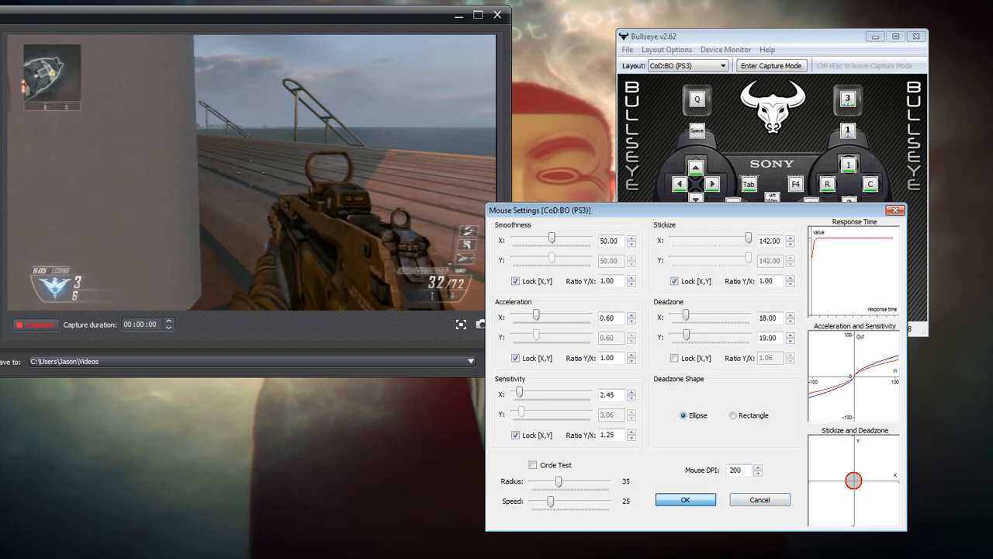
{"action": "left_click", "coordinate": [767, 49]}
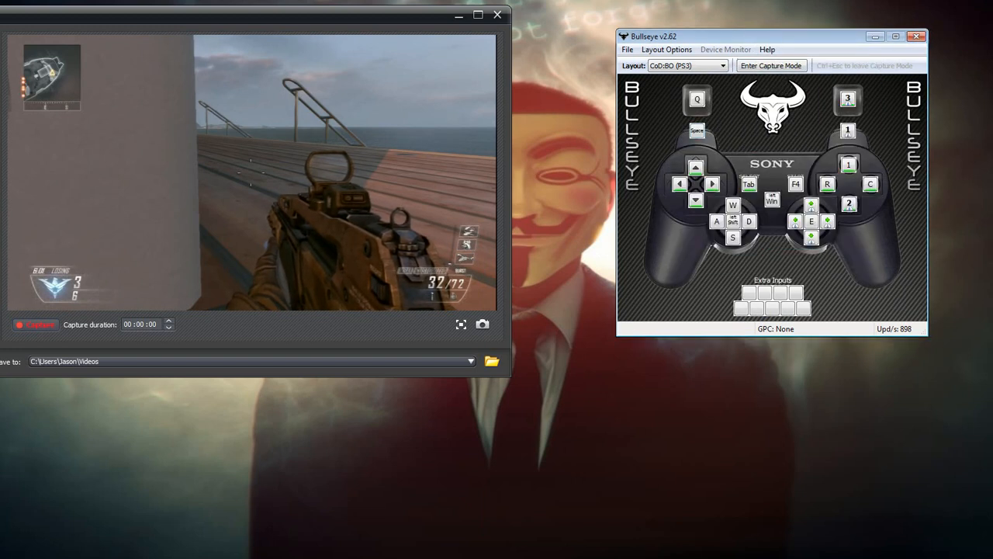
{"action": "left_click", "coordinate": [767, 49]}
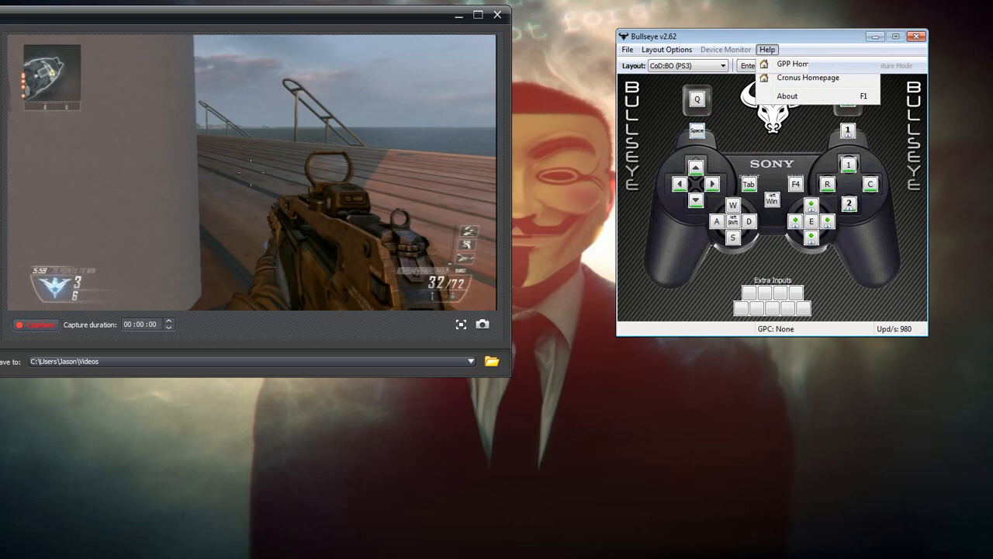
{"action": "left_click", "coordinate": [666, 49]}
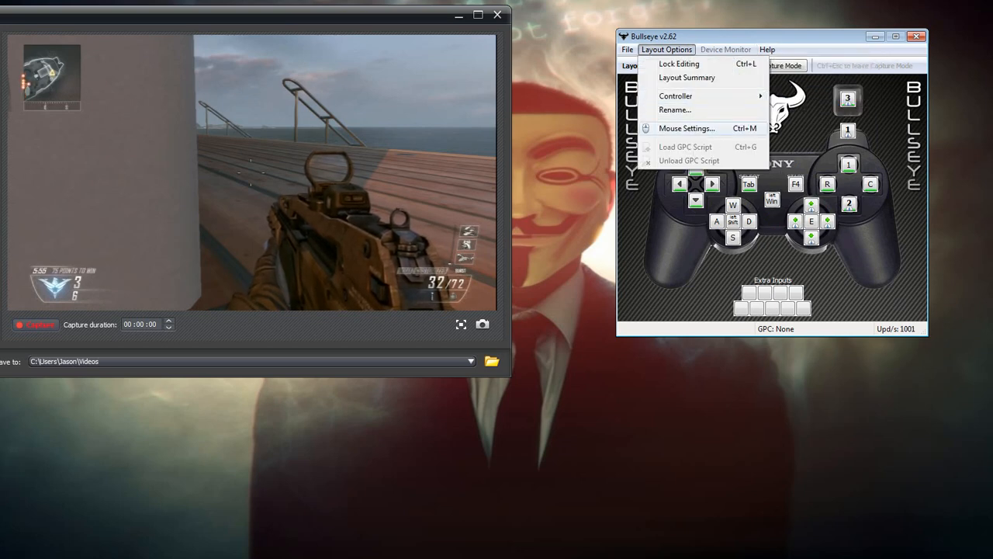
{"action": "left_click", "coordinate": [686, 128]}
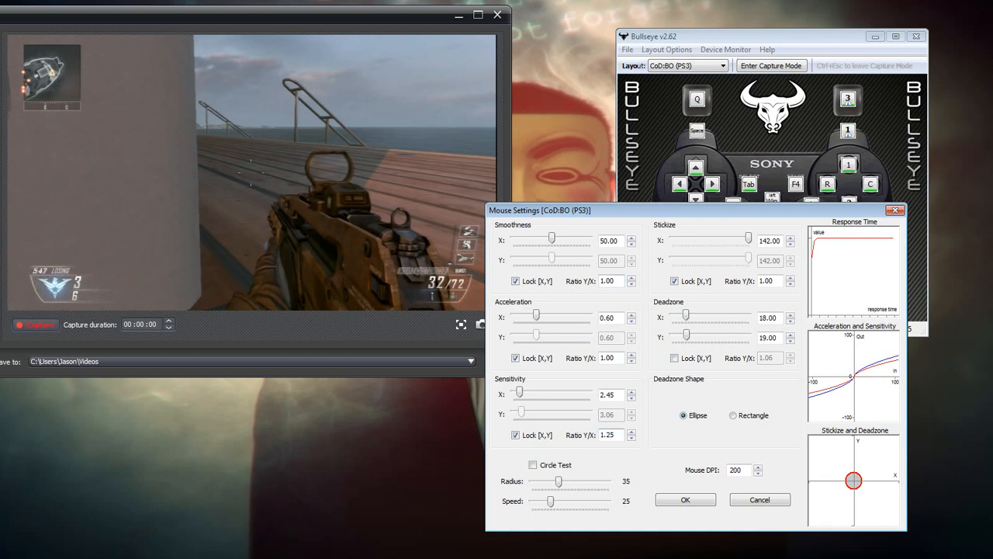
Step: Run the circle test at speed 35, turn it off, set speed 24, confirm
{"action": "left_click", "coordinate": [532, 464]}
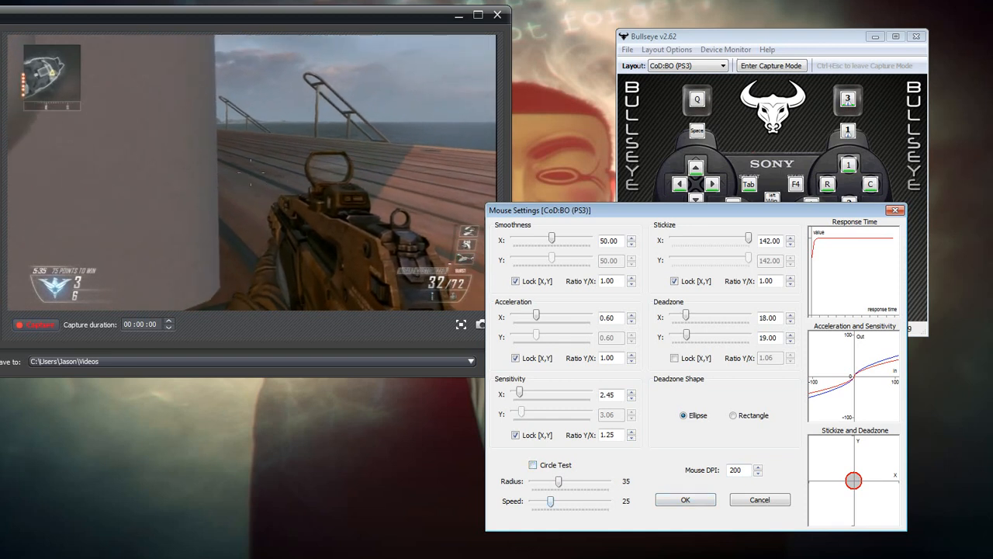
{"action": "left_click_drag", "start_coordinate": [551, 501], "coordinate": [559, 502]}
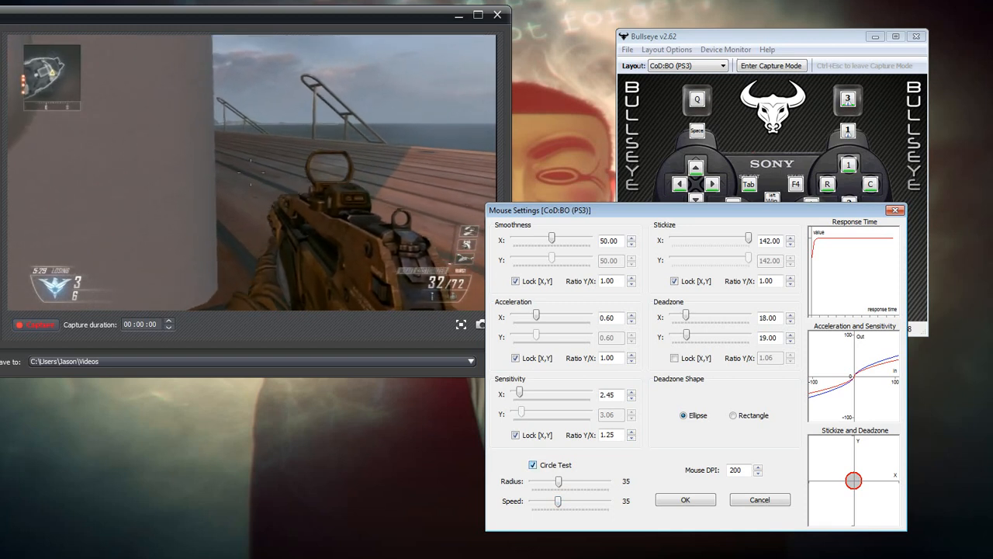
{"action": "left_click", "coordinate": [533, 465]}
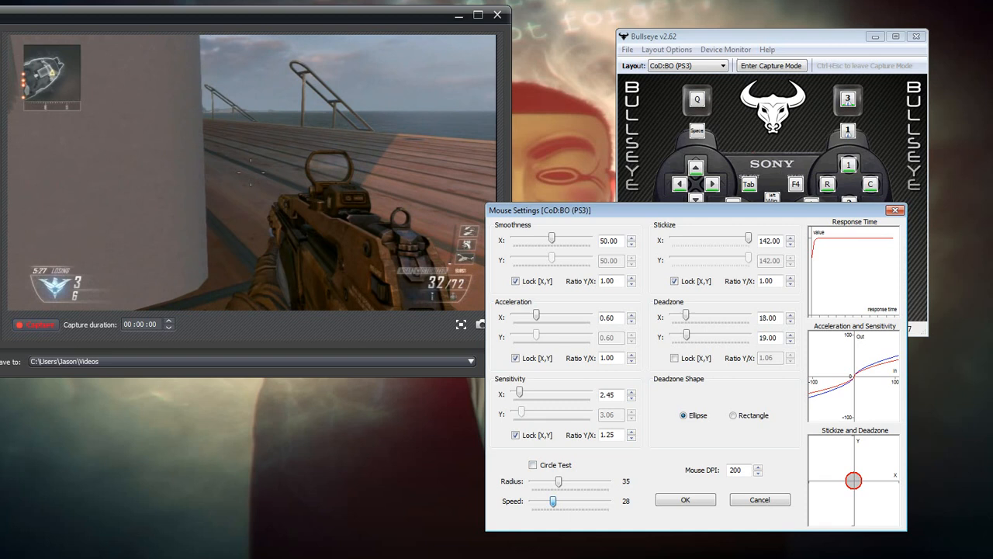
{"action": "left_click_drag", "start_coordinate": [552, 501], "coordinate": [551, 501]}
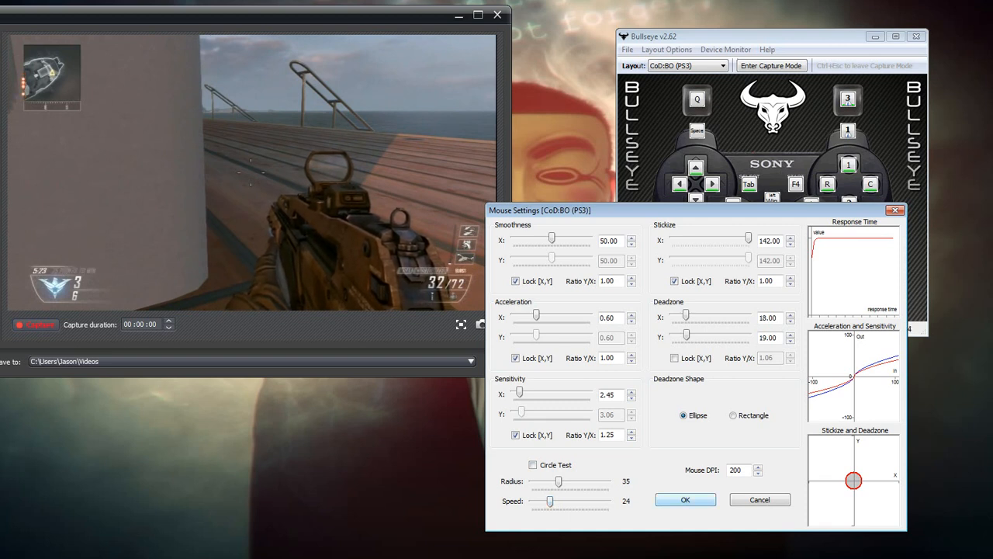
{"action": "left_click", "coordinate": [685, 499]}
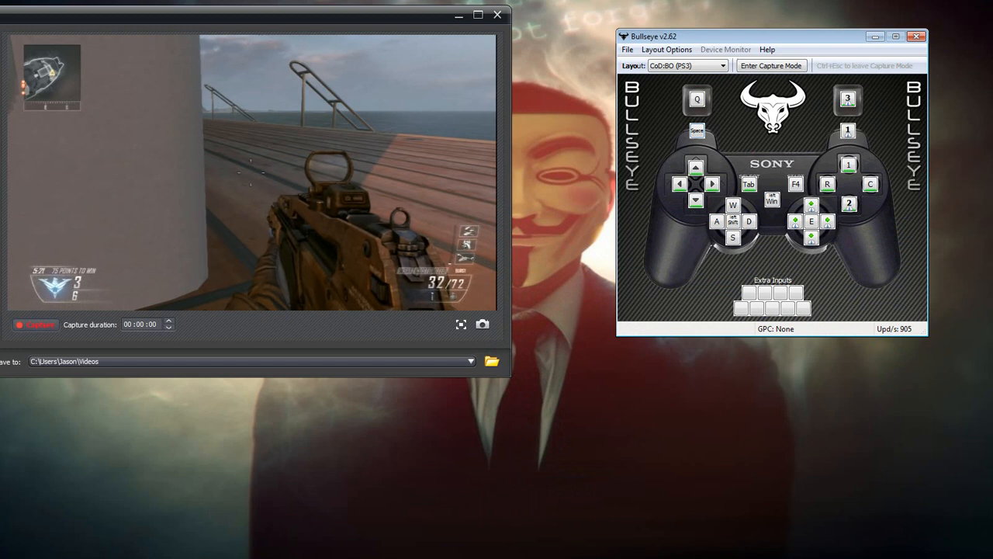